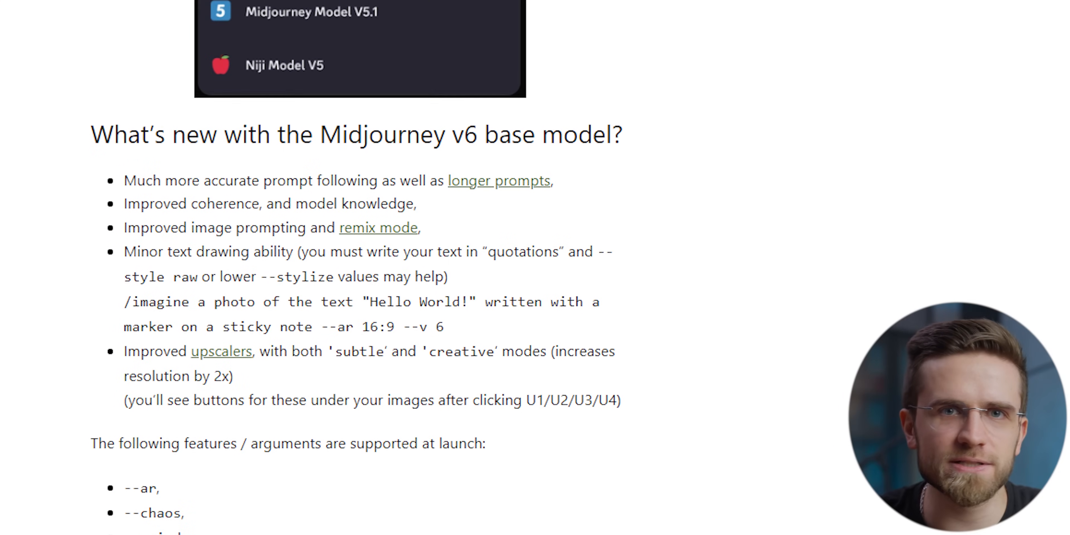
Step: Submit 'happy puppy eating a snack' with the --v6 suffix for generation
{"action": "scroll", "scroll_direction": "down", "scroll_amount": 3}
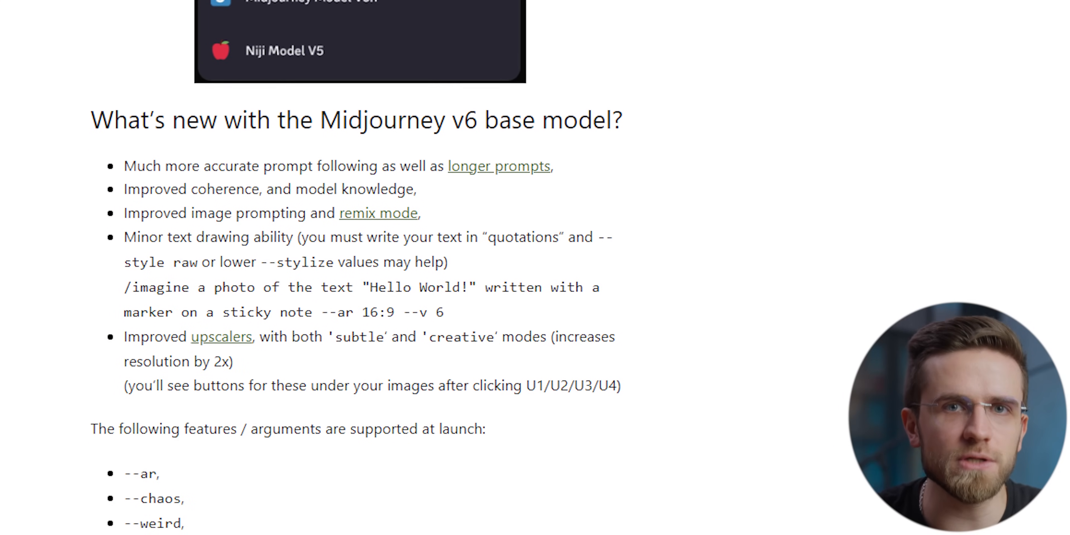
{"action": "scroll", "scroll_direction": "down", "scroll_amount": 3}
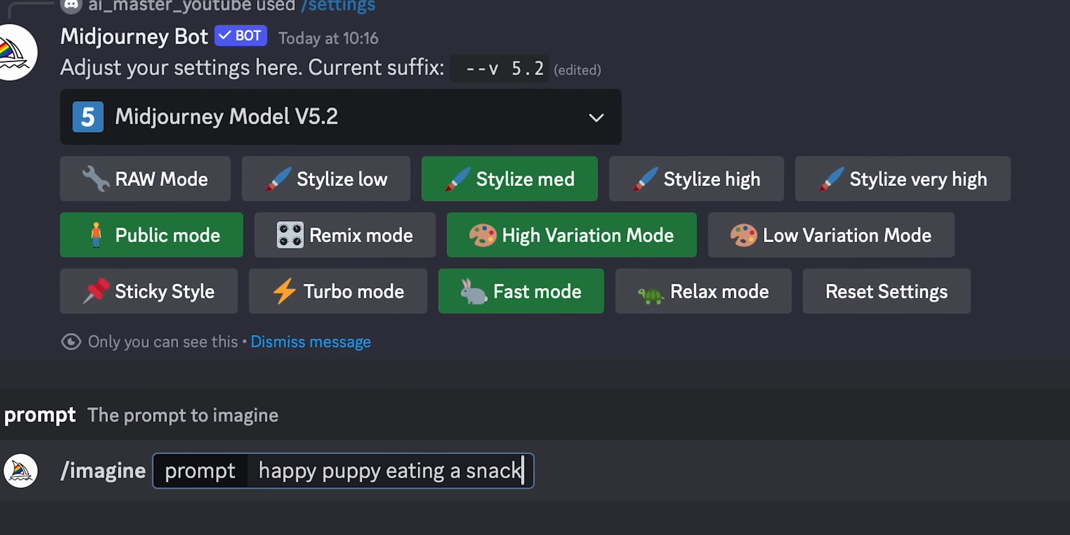
{"action": "type", "text": "--v6"}
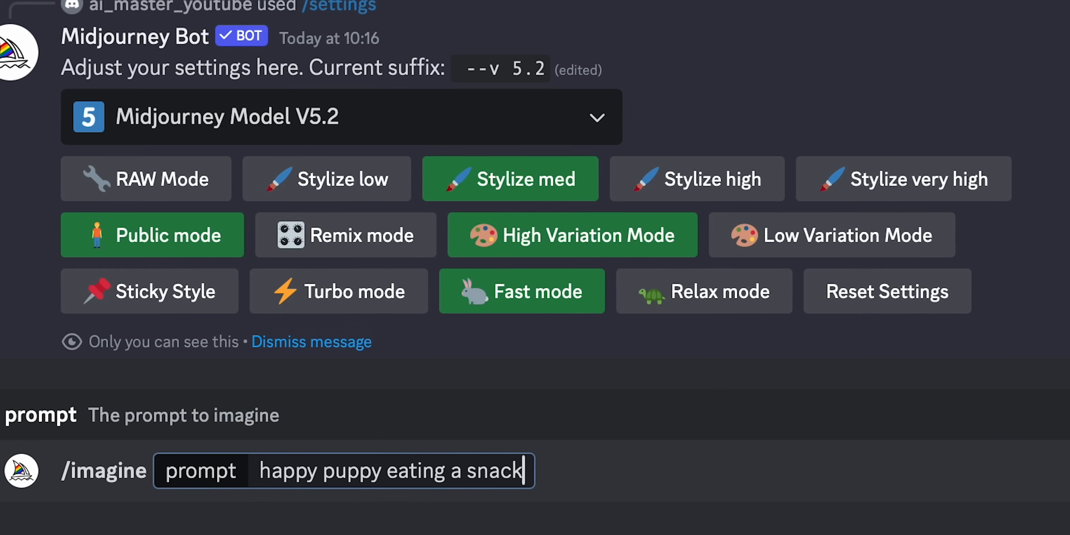
{"action": "type", "text": "--v6"}
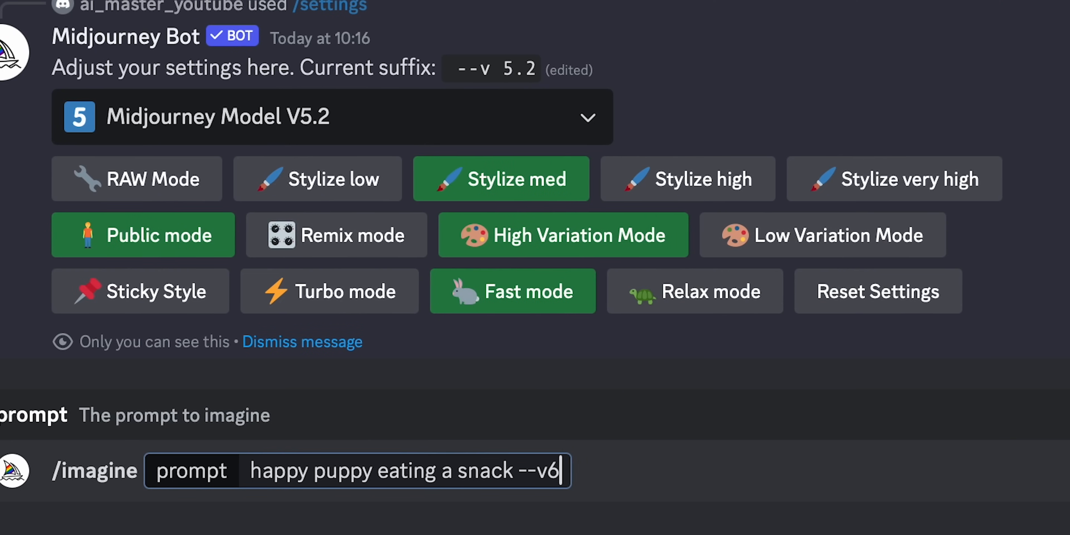
{"action": "key", "text": "enter"}
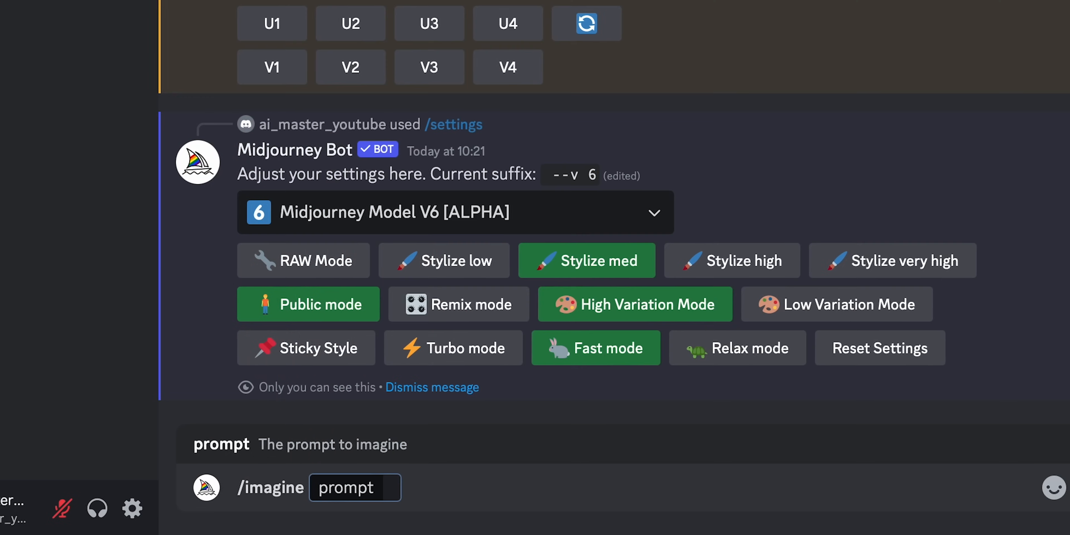
Step: Submit 'a photo of the text "Hello World!" written with a marker on a sticky note --ar 16:9'
{"action": "type", "text": "a photo of the text \"Hello World!\" written with a marker on a sticky note --ar 16:9"}
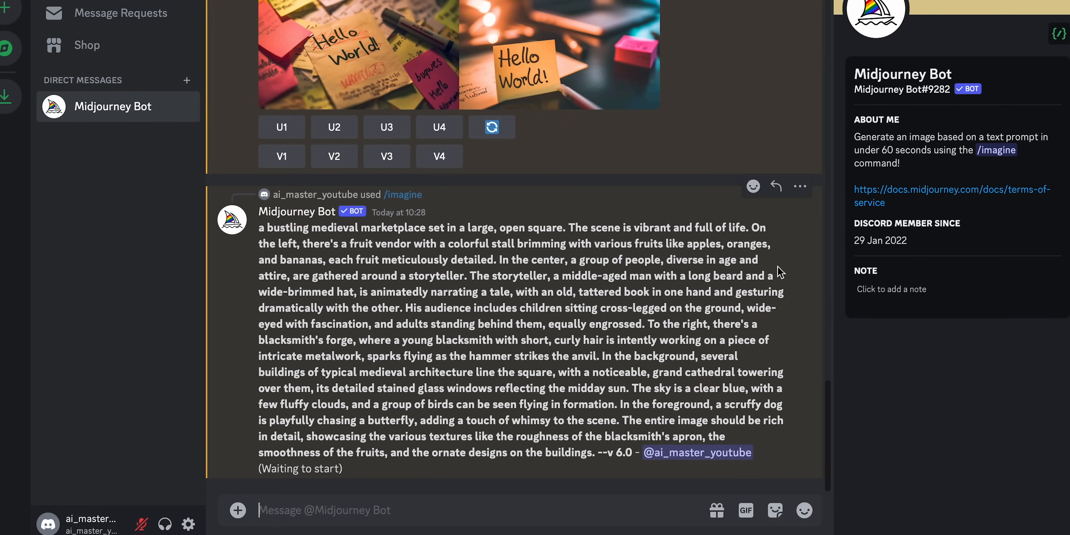
Step: Scroll down to follow the medieval marketplace grid as it generates
{"action": "scroll", "scroll_direction": "down", "scroll_amount": 3}
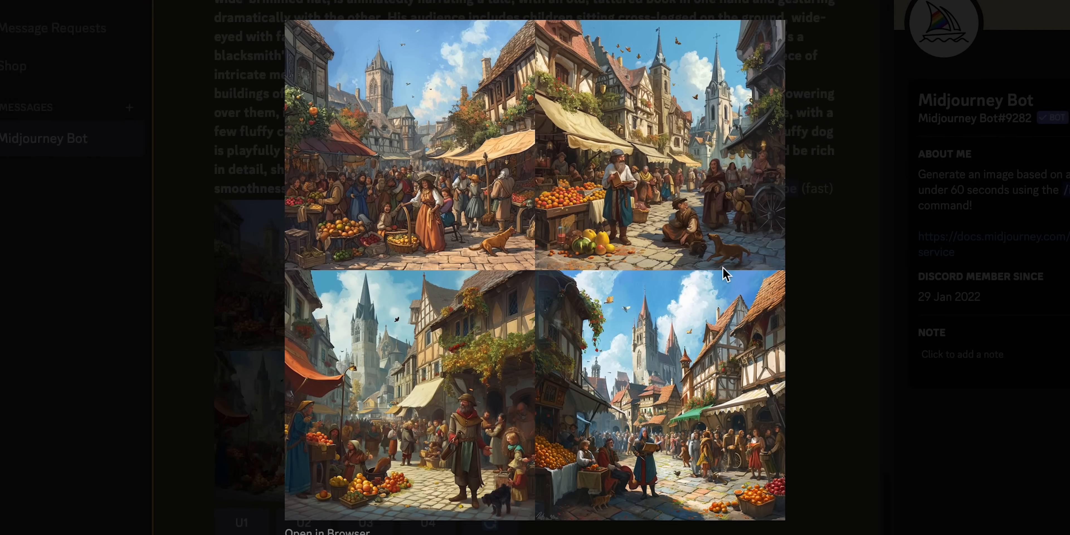
Step: Upscale Image #2 of the marketplace grid with U2
{"action": "scroll", "scroll_direction": "down", "scroll_amount": 3}
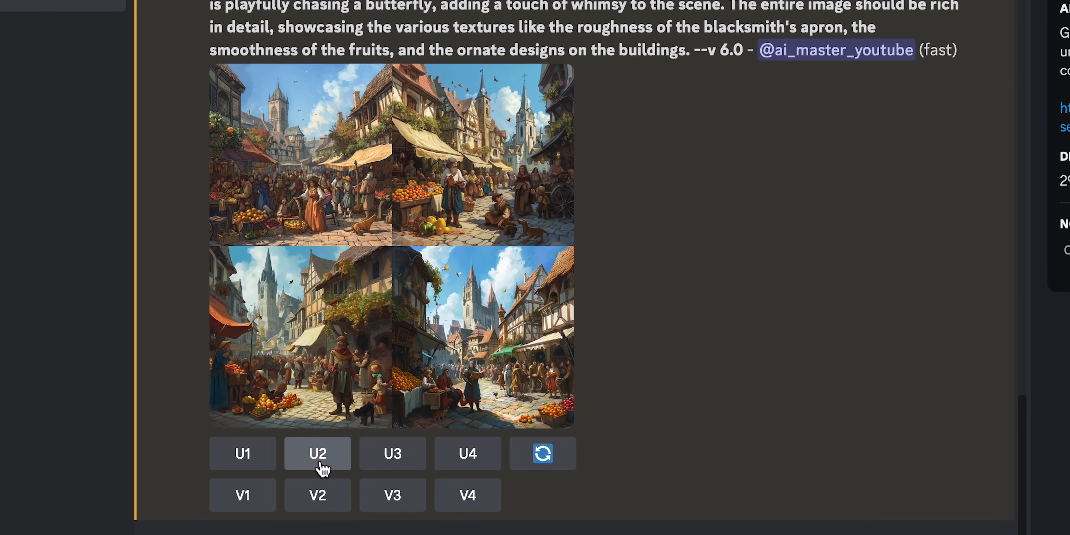
{"action": "left_click", "coordinate": [317, 453]}
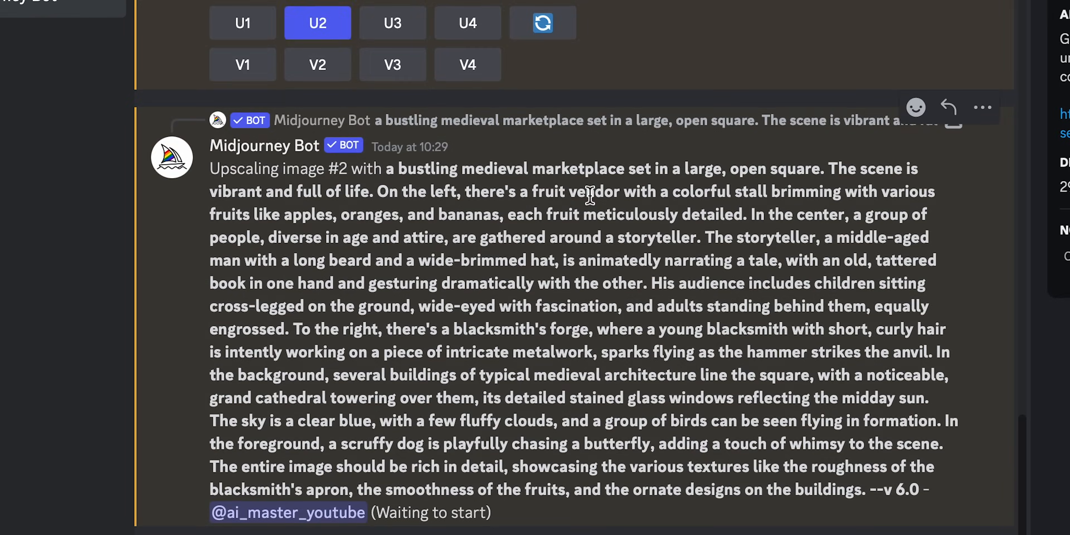
{"action": "scroll", "scroll_direction": "down", "scroll_amount": 3}
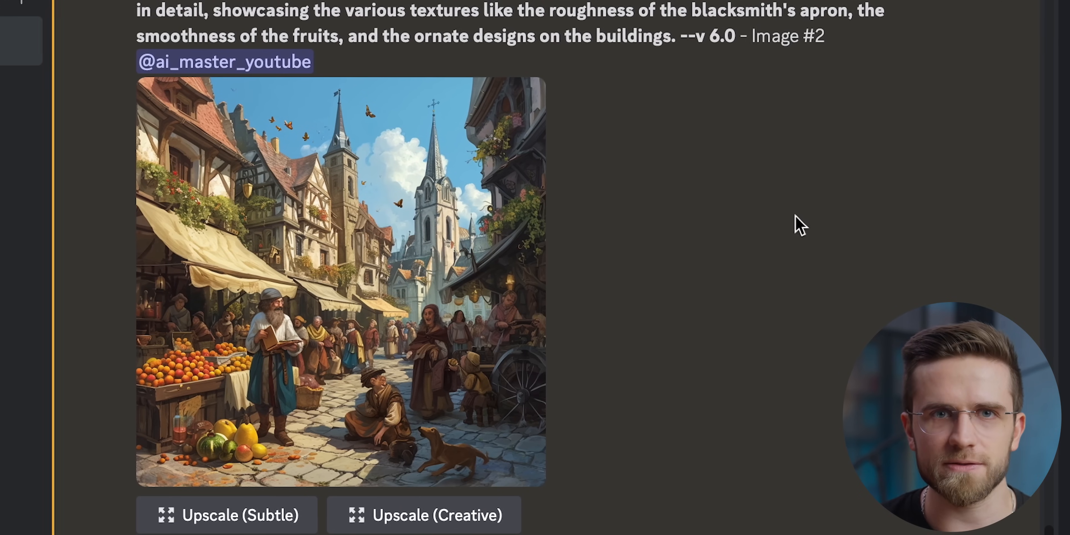
{"action": "left_click", "coordinate": [340, 280]}
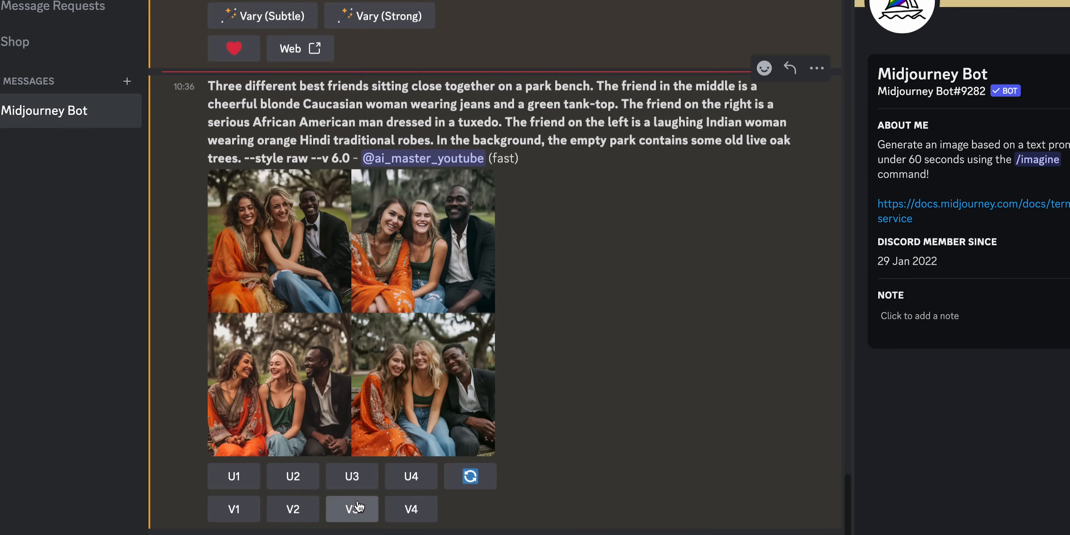
Step: Request variations of the third park bench friends image with V3
{"action": "left_click", "coordinate": [352, 508]}
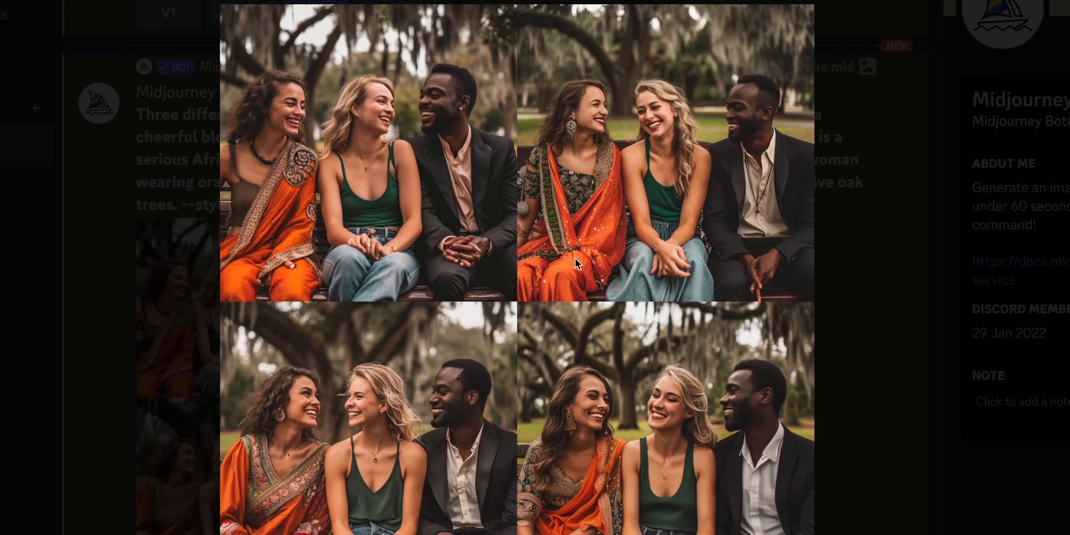
{"action": "mouse_move", "coordinate": [881, 247]}
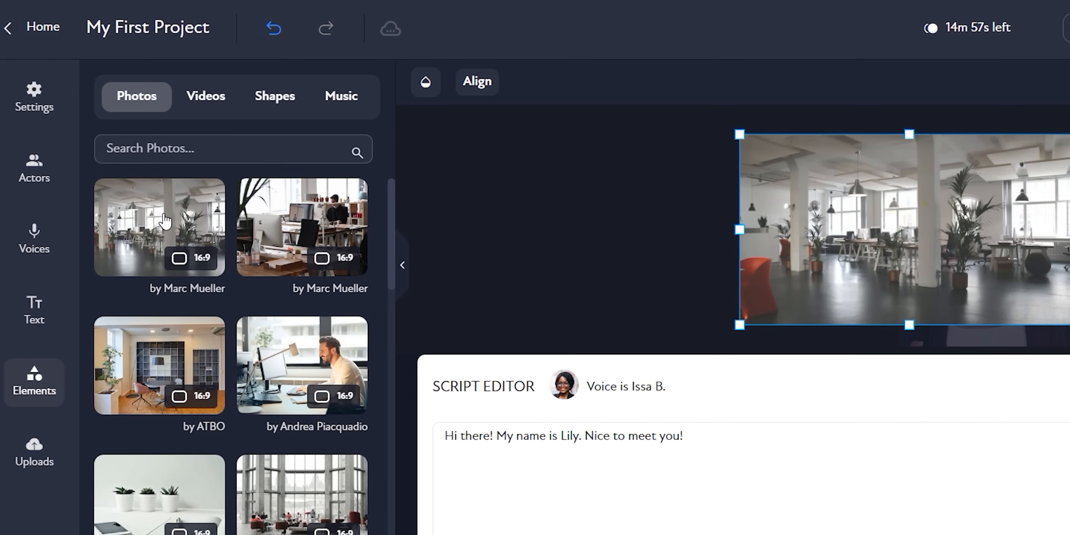
Step: Bring up the context menu on the office photo in the Photos panel
{"action": "right_click", "coordinate": [887, 228]}
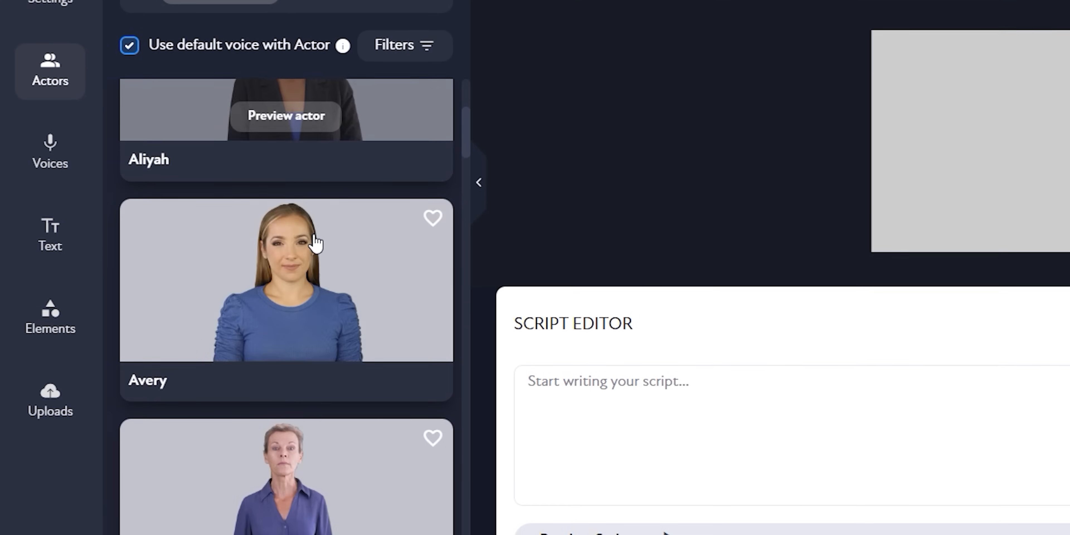
Step: Scroll through the actor and voice lists to browse presenters and voices
{"action": "scroll", "scroll_direction": "down", "scroll_amount": 3}
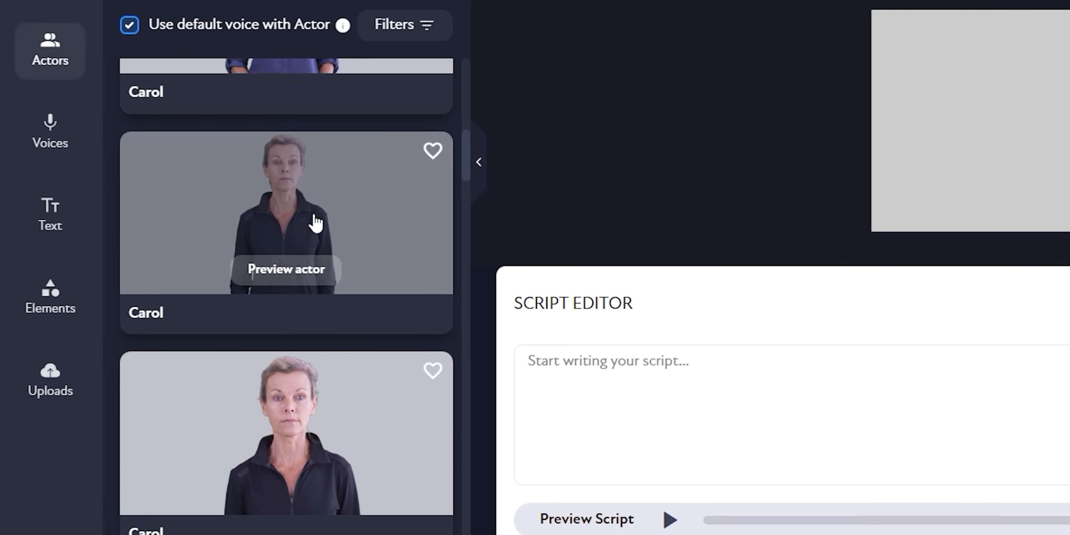
{"action": "scroll", "scroll_direction": "down", "scroll_amount": 3}
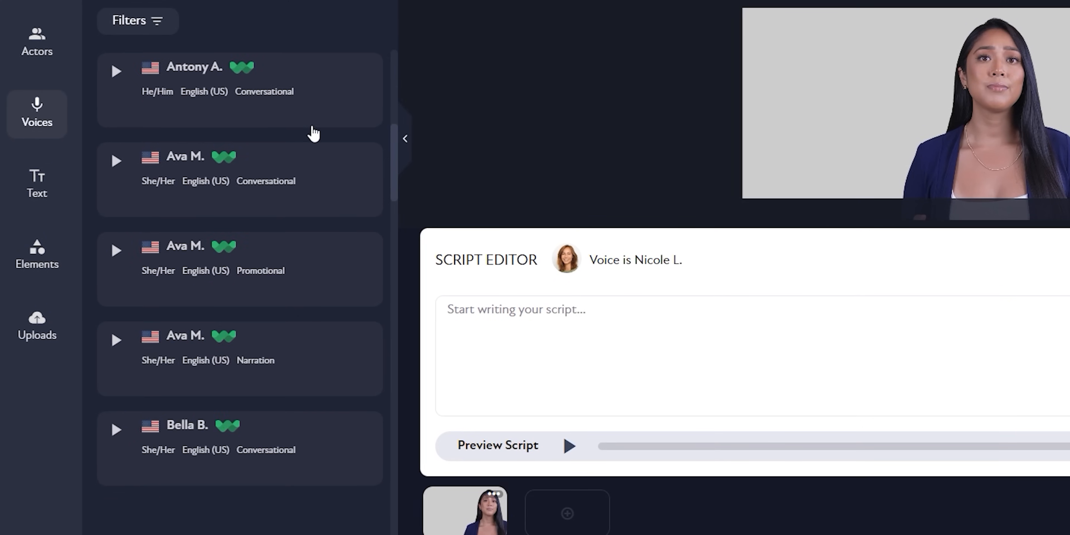
{"action": "scroll", "scroll_direction": "down", "scroll_amount": 3}
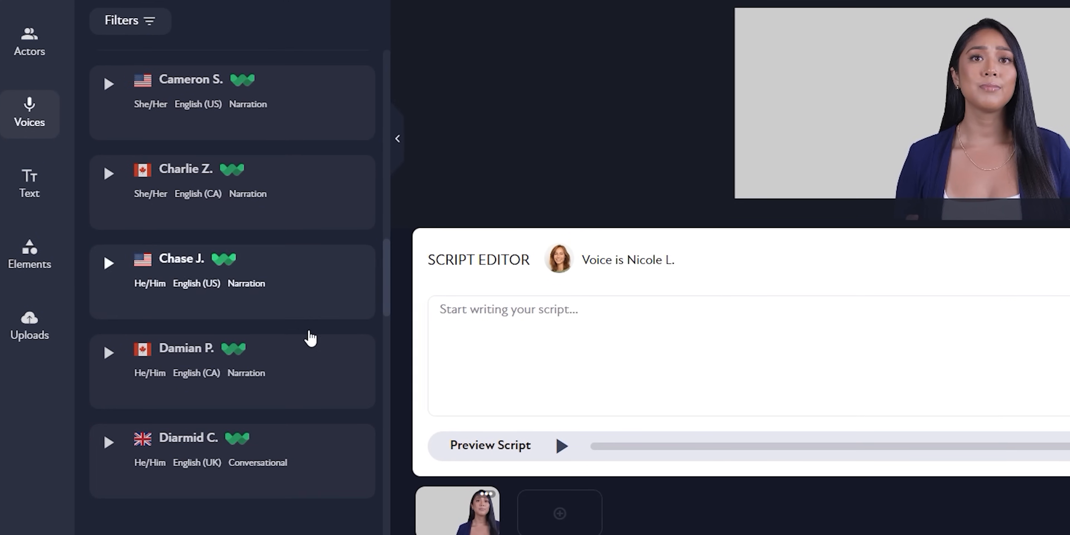
{"action": "scroll", "scroll_direction": "down", "scroll_amount": 3}
{"action": "type", "text": "Hi there"}
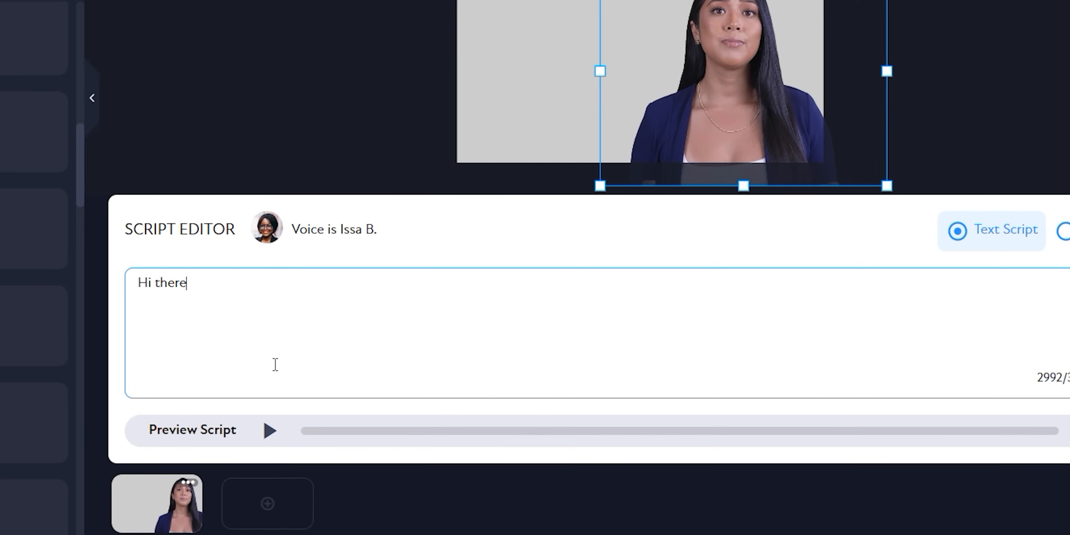
Step: Extend the script greeting with '! My name is Lily'
{"action": "type", "text": "! My name is Lily. Nice to meet you!"}
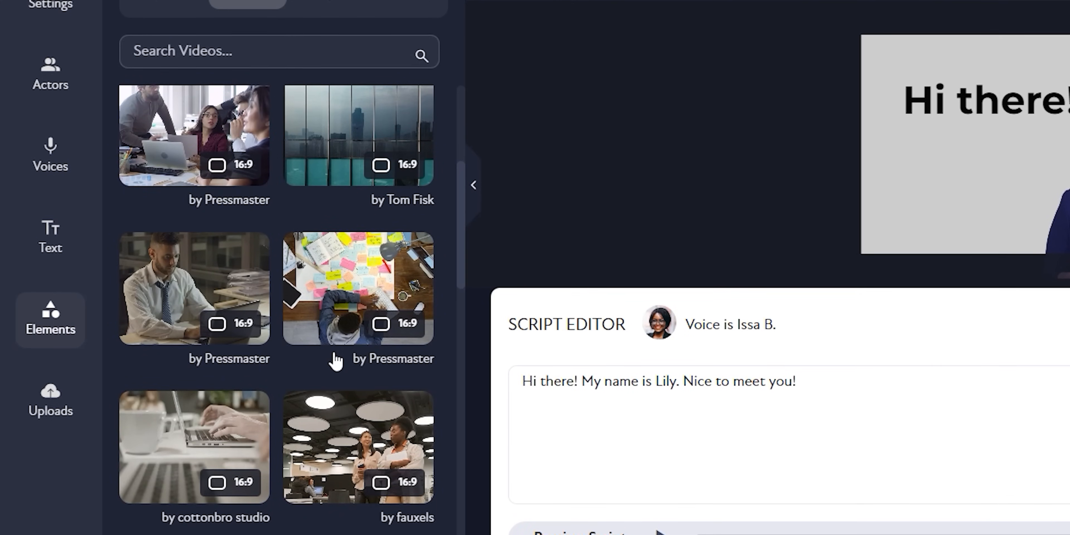
Step: Scroll the Videos elements list to find an office background clip
{"action": "scroll", "scroll_direction": "down", "scroll_amount": 3}
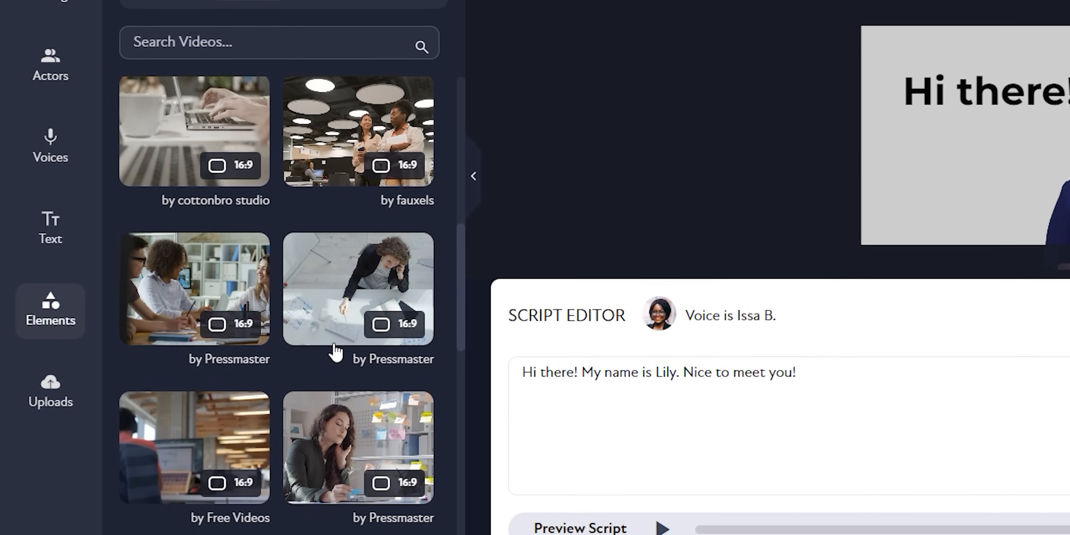
{"action": "scroll", "scroll_direction": "down", "scroll_amount": 3}
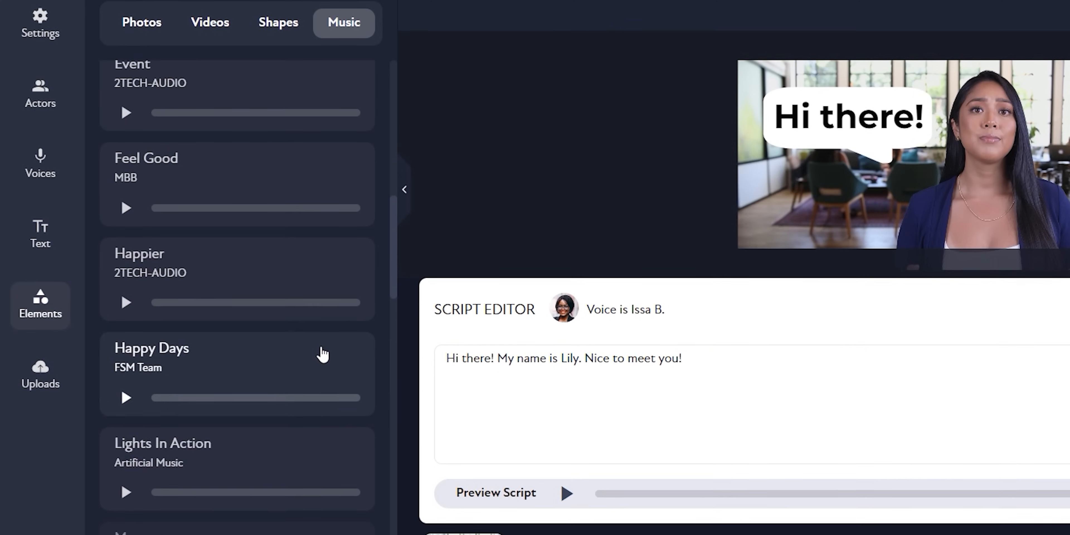
{"action": "scroll", "scroll_direction": "down", "scroll_amount": 3}
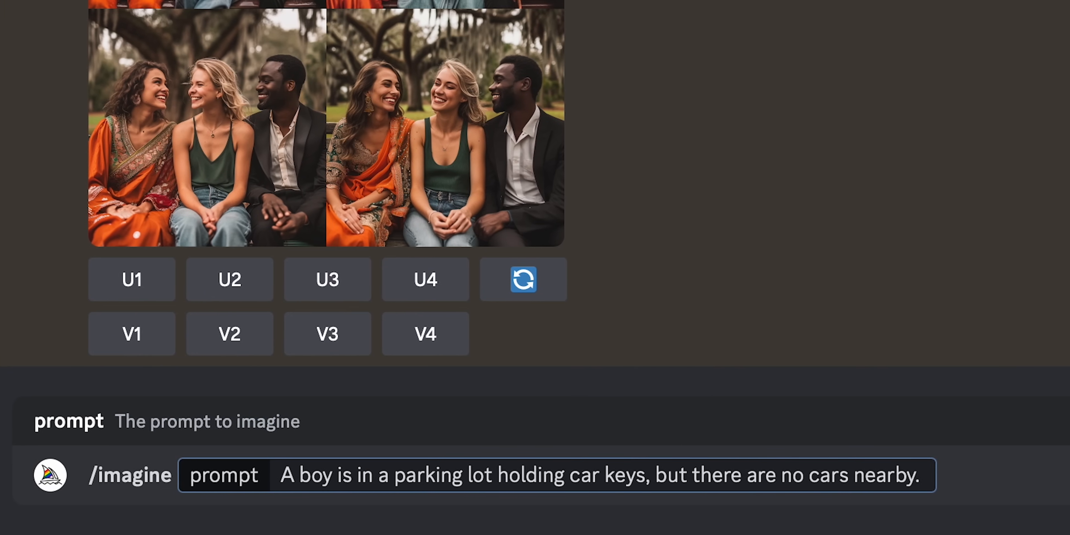
Step: Submit the boy-with-car-keys parking lot prompt with --ar 4:3
{"action": "type", "text": "--ar 4"}
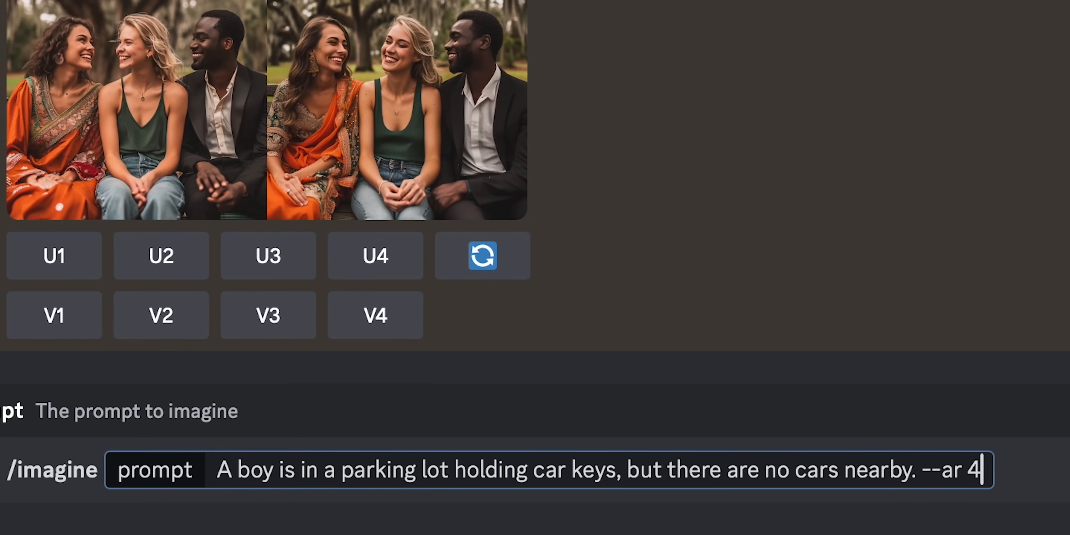
{"action": "type", "text": ":3"}
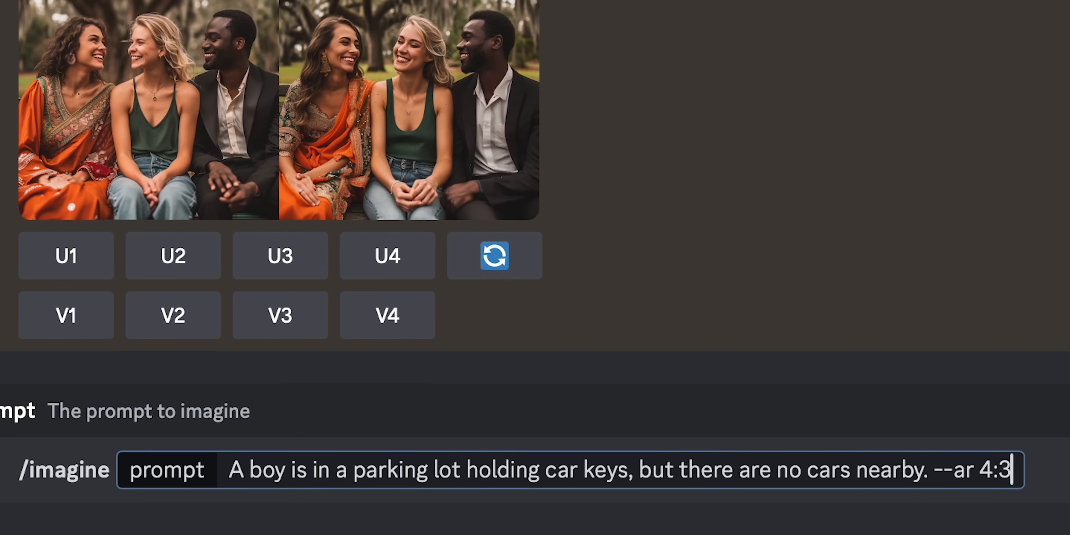
{"action": "key", "text": "enter"}
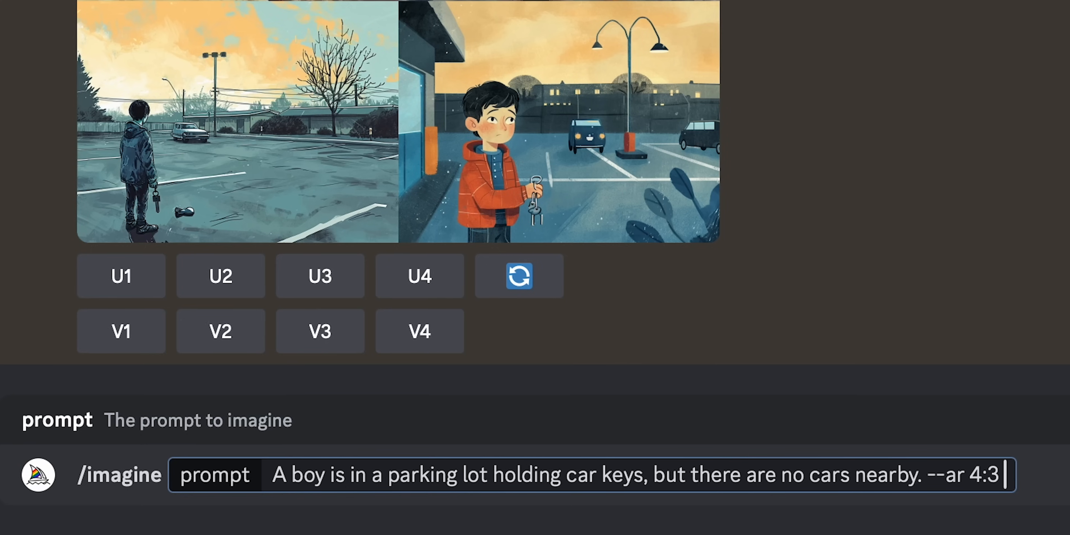
Step: Begin appending a --chaos parameter to the boy-with-car-keys prompt after --ar 4:3
{"action": "type", "text": "--cha"}
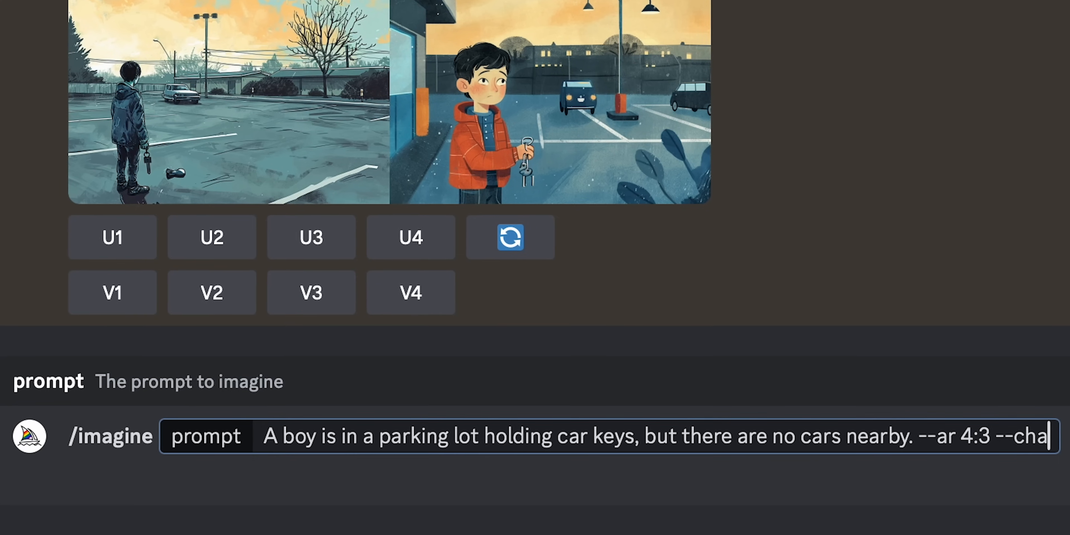
Step: Finish the --chaos 5 parameter on the parking-lot prompt and send it
{"action": "type", "text": "os 5 --"}
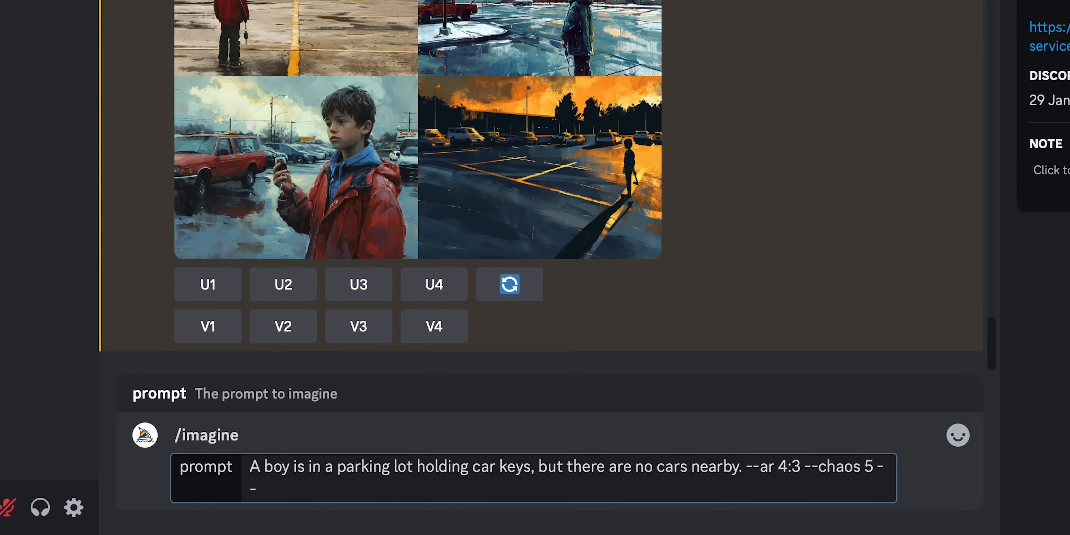
Step: Append a --weird value to the parking-lot prompt and view the resulting varied grid
{"action": "type", "text": "weird"}
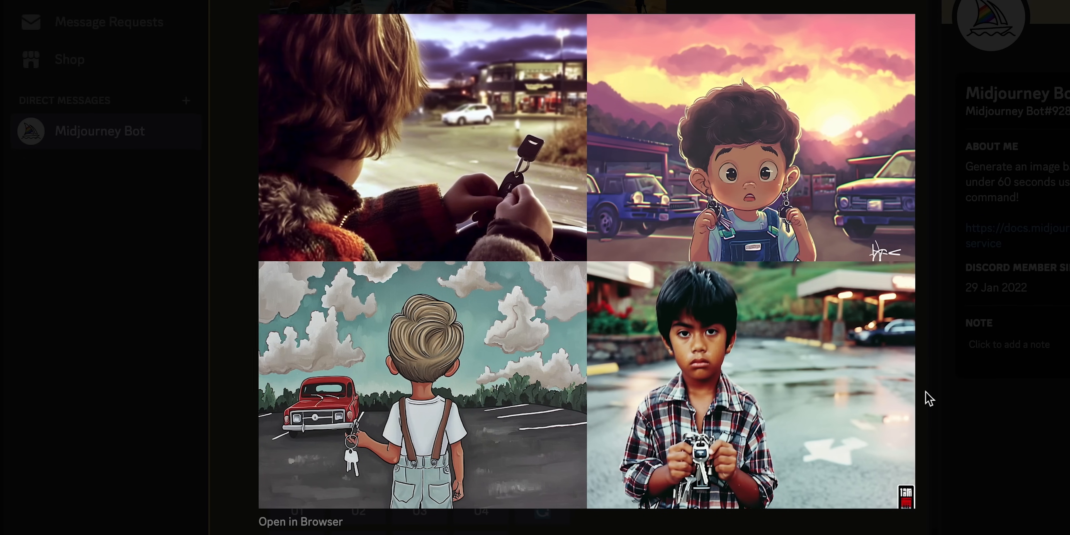
{"action": "scroll", "scroll_direction": "down", "scroll_amount": 3}
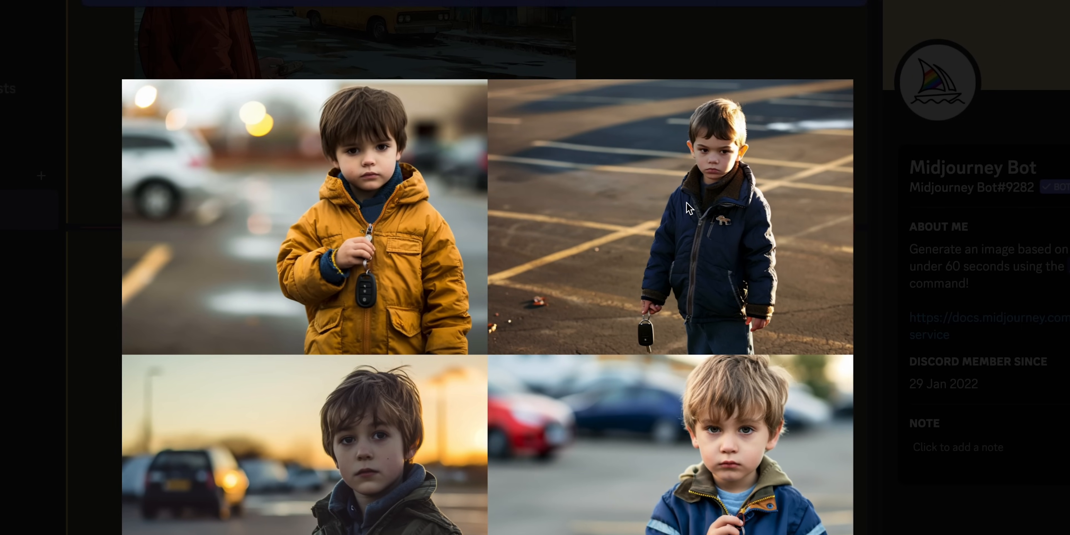
Step: Scroll down to the photorealistic boys-with-keys grid and view it at full size
{"action": "scroll", "scroll_direction": "down", "scroll_amount": 3}
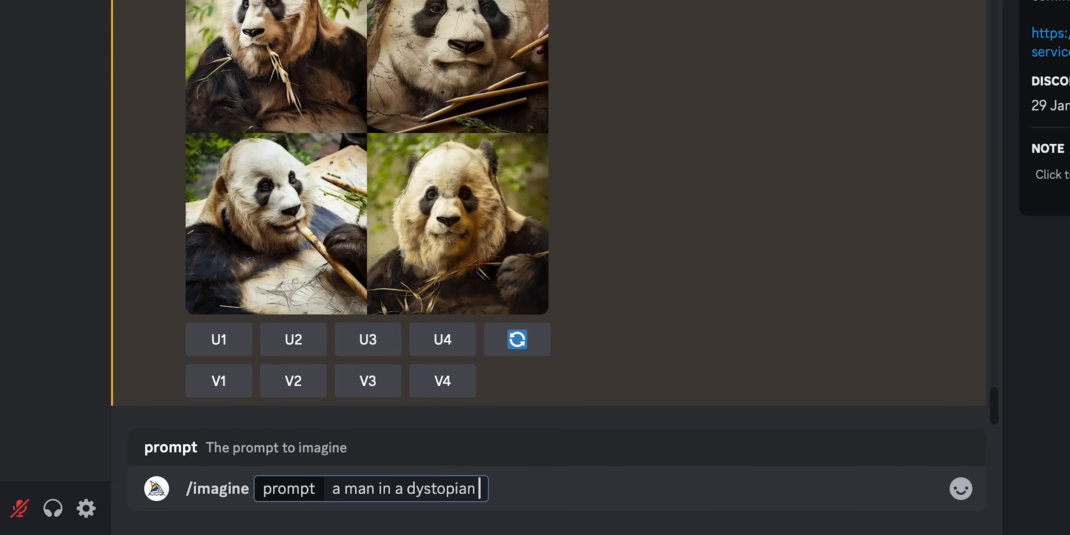
Step: Send the dystopian city prompt with a giant neon 'subscribe to AI Master' sign, --style raw --ar 2:1 --v 6.0
{"action": "type", "text": "city standing in front of a giant neon ad saying"}
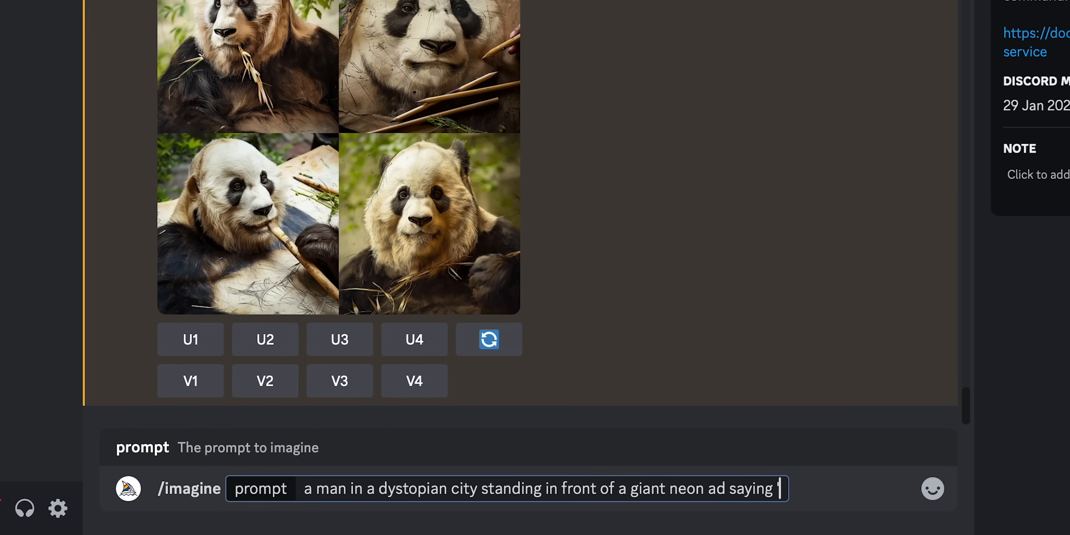
{"action": "type", "text": "'subscribe to AI Master"}
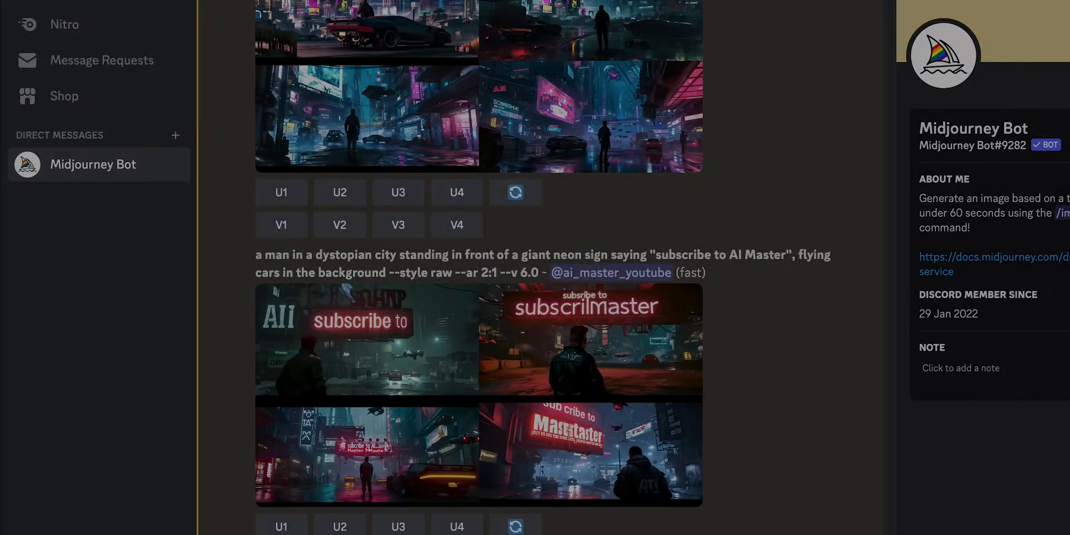
Step: Vary the third neon city image (V3) and upscale the first result (U1) to a single image
{"action": "left_click", "coordinate": [398, 224]}
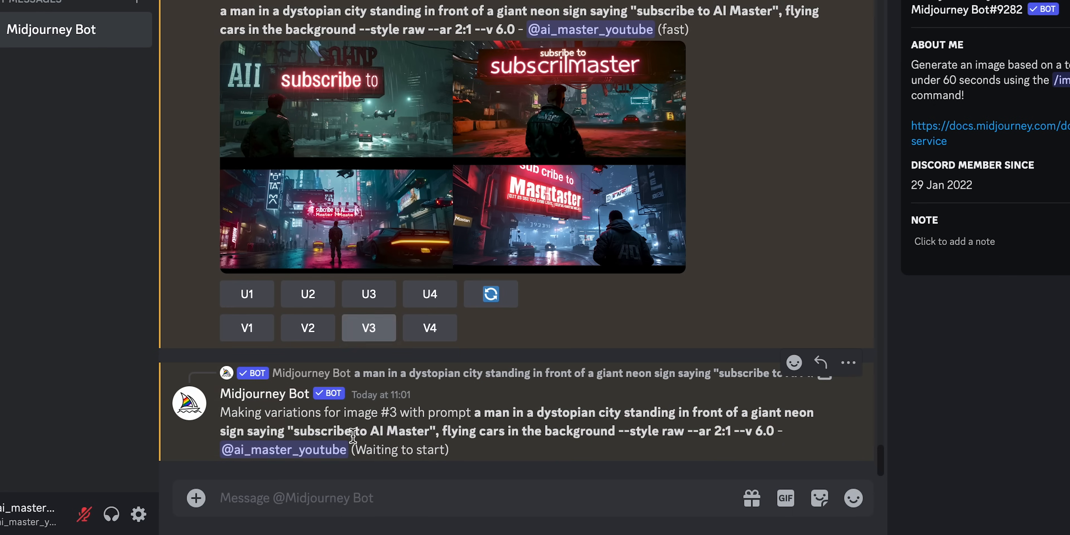
{"action": "left_click", "coordinate": [368, 328]}
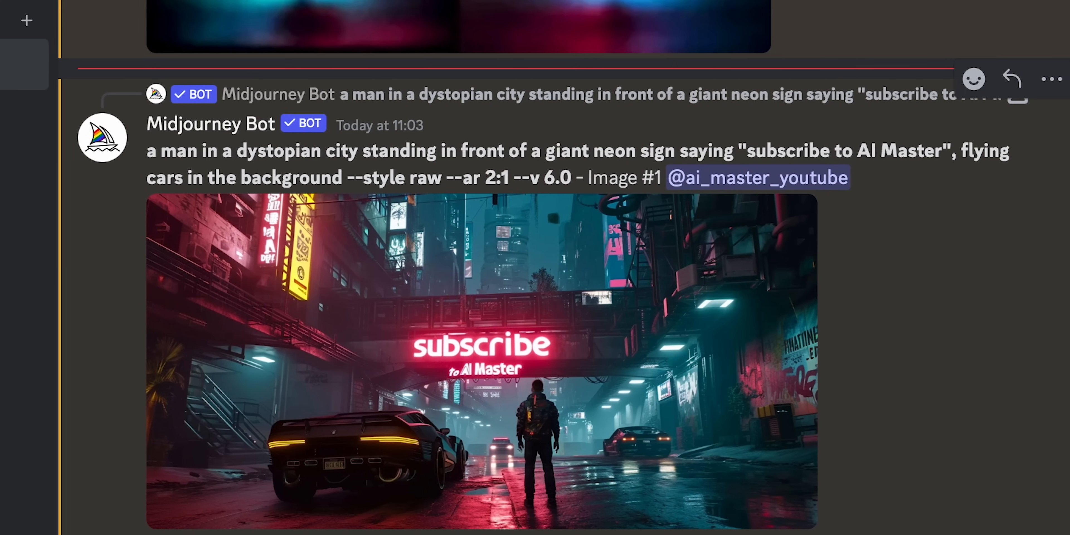
{"action": "scroll", "scroll_direction": "down", "scroll_amount": 3}
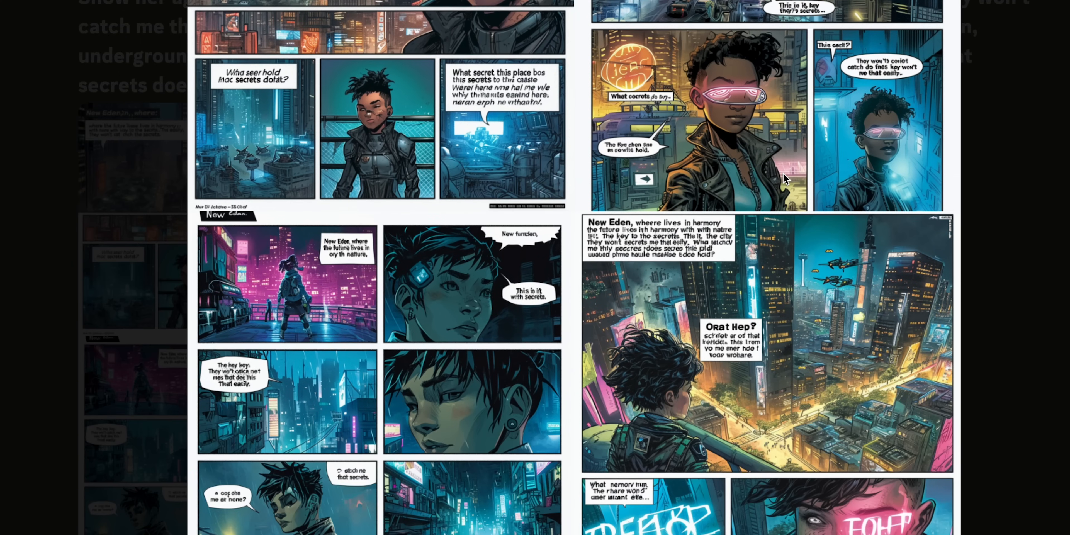
{"action": "mouse_move", "coordinate": [581, 249]}
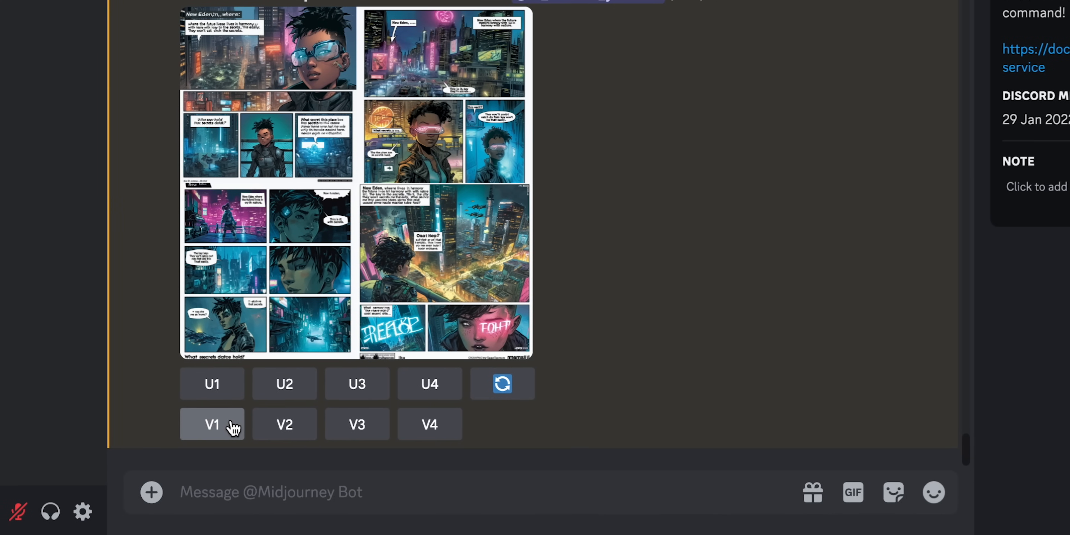
Step: Vary the first cyberpunk comic page image and view the new New Eden comic page enlarged
{"action": "left_click", "coordinate": [212, 424]}
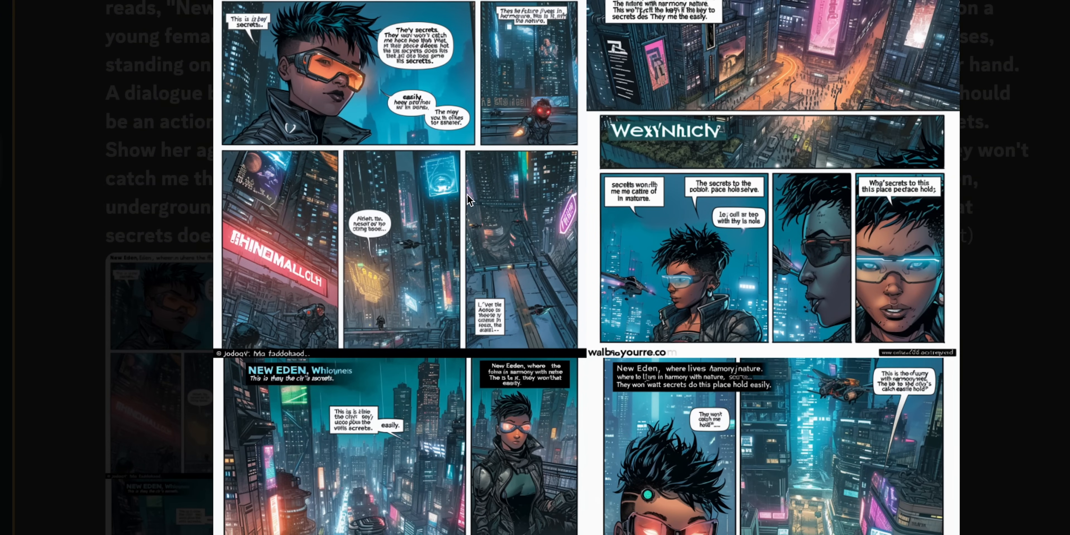
{"action": "scroll", "scroll_direction": "down", "scroll_amount": 3}
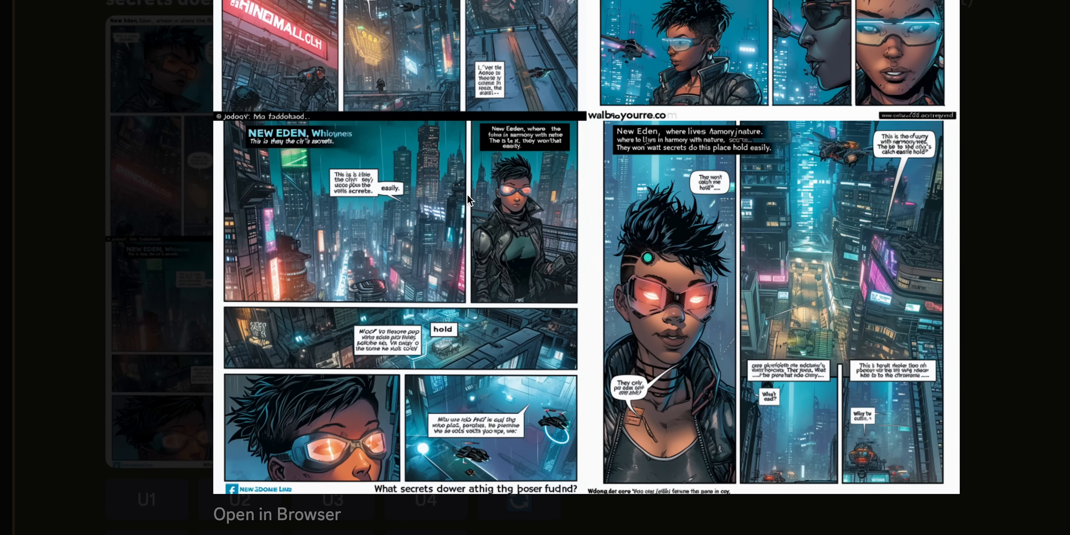